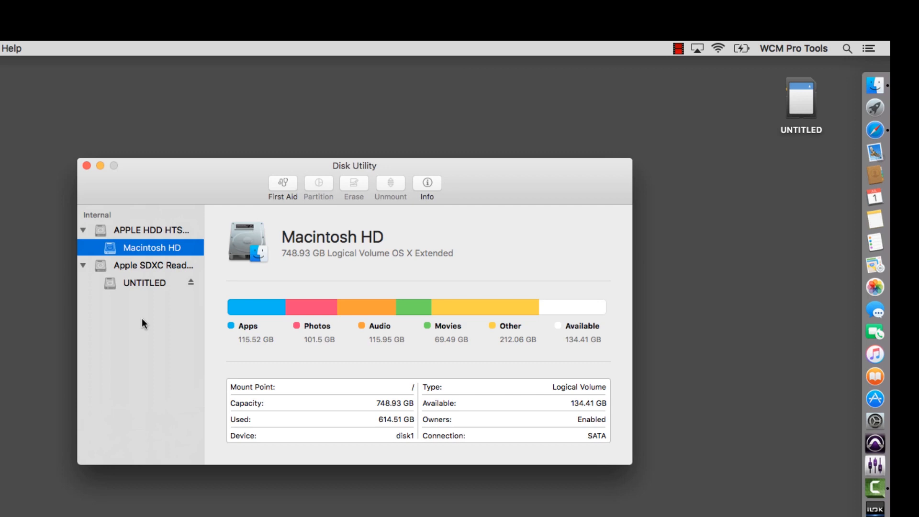
Step: Erase the Apple SDXC Reader Media as MS-DOS (FAT), naming it TDCARD
click(154, 265)
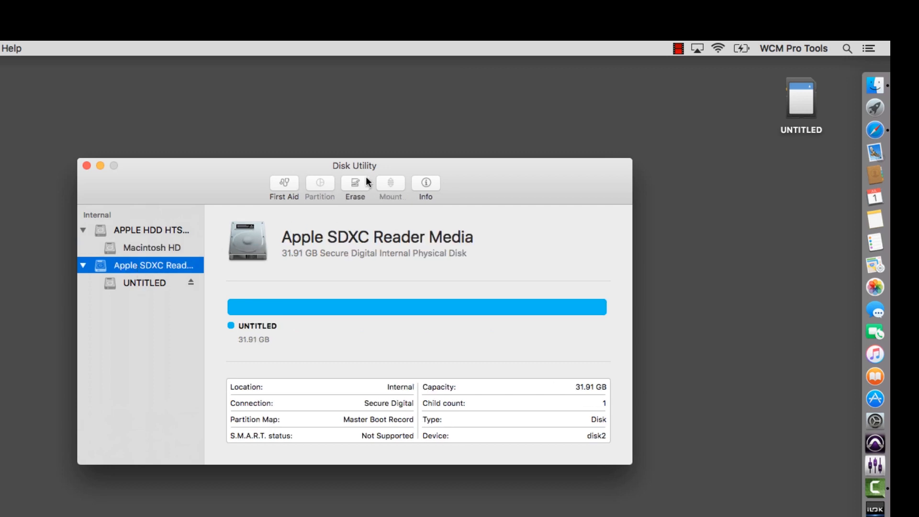
click(355, 183)
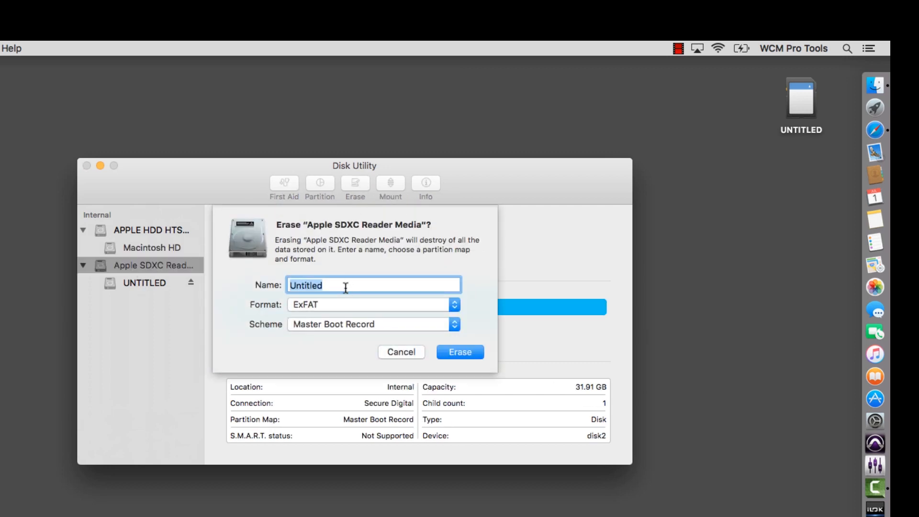
click(374, 304)
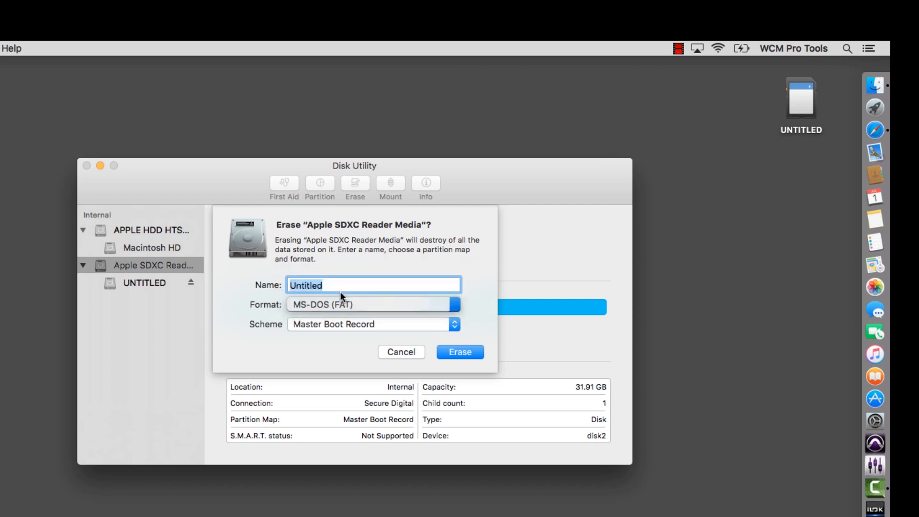
text(TDCAR)
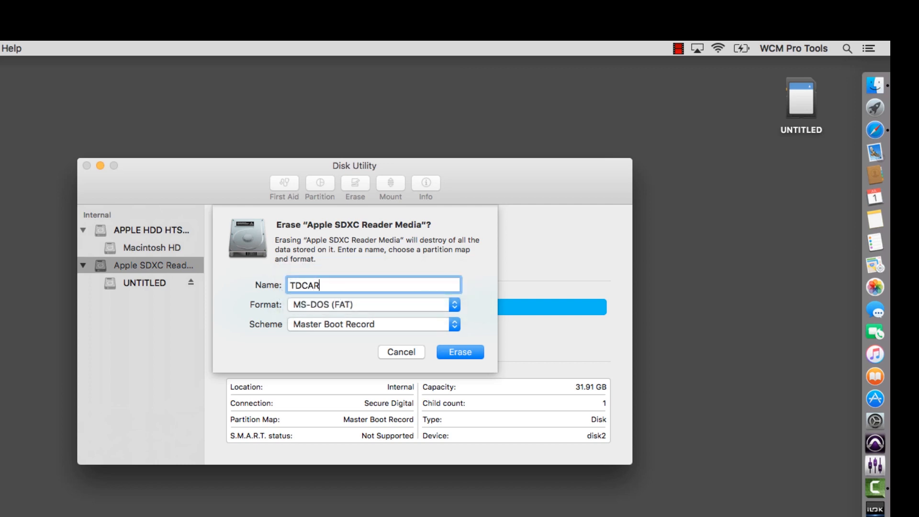
click(459, 352)
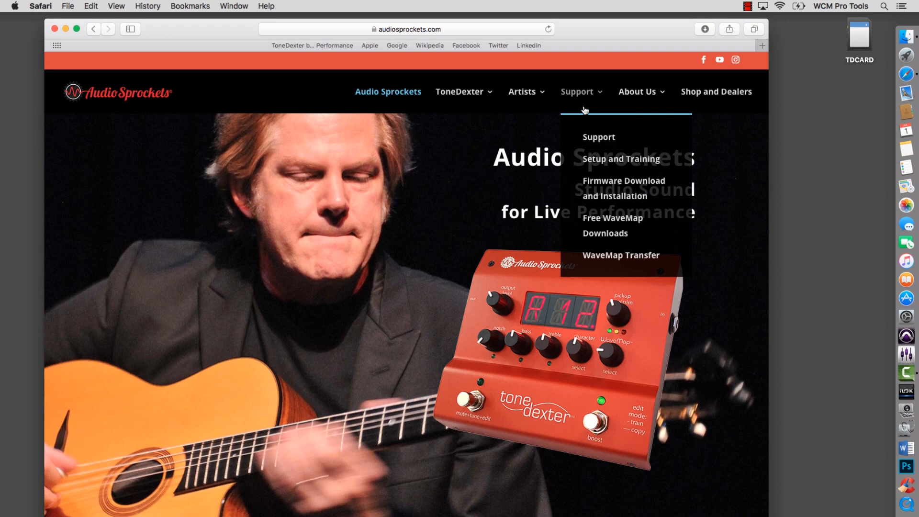
mouse_move(601, 216)
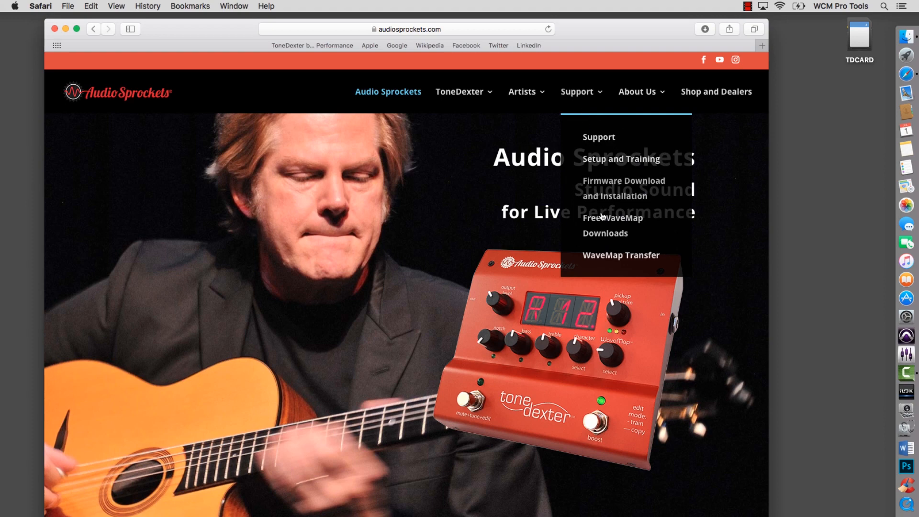
Step: Download the Yamaha SLG200N nylon WaveMap set from Free WaveMap Downloads
click(612, 225)
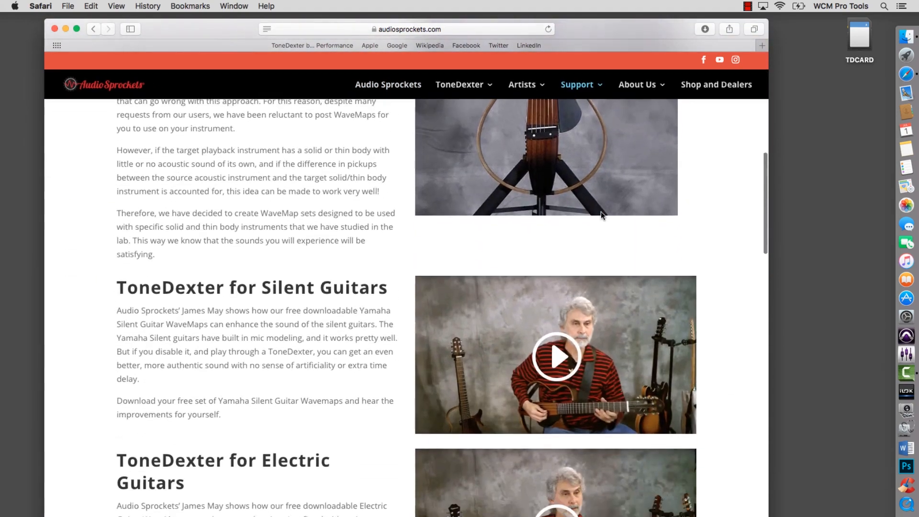
scroll(down, 3)
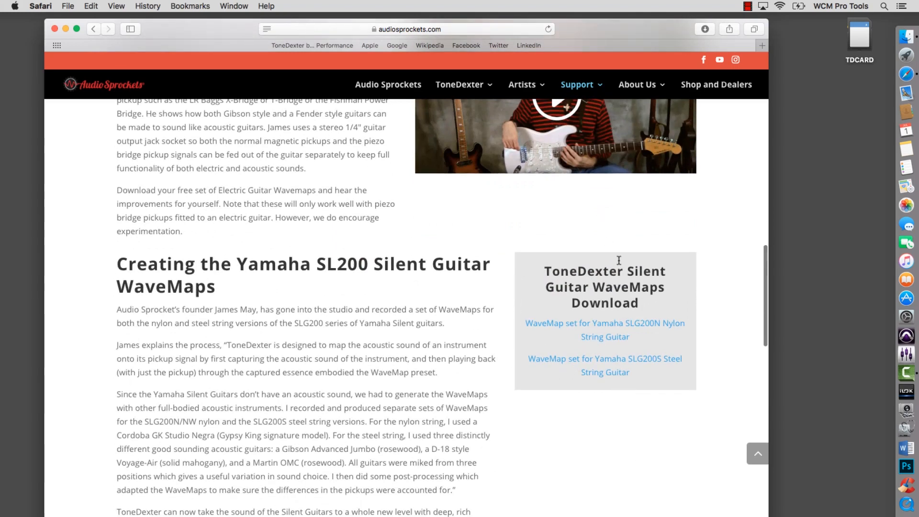
click(604, 330)
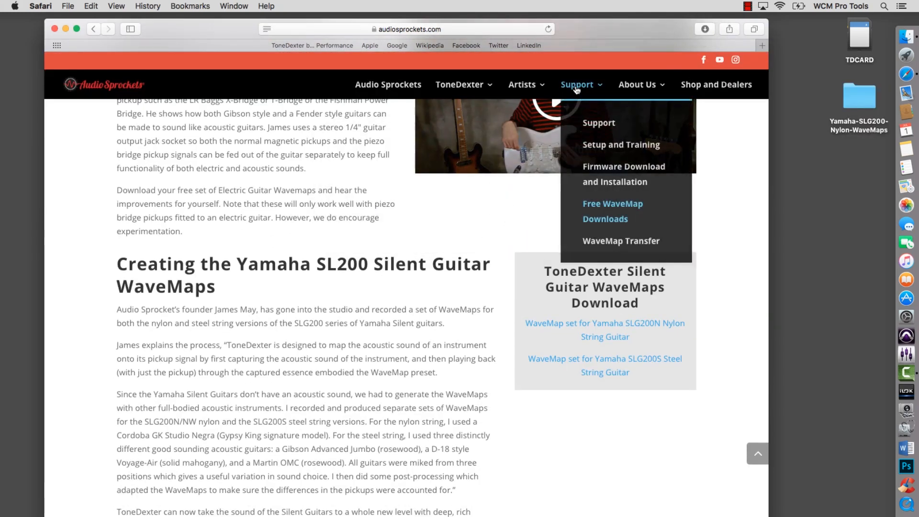
mouse_move(614, 247)
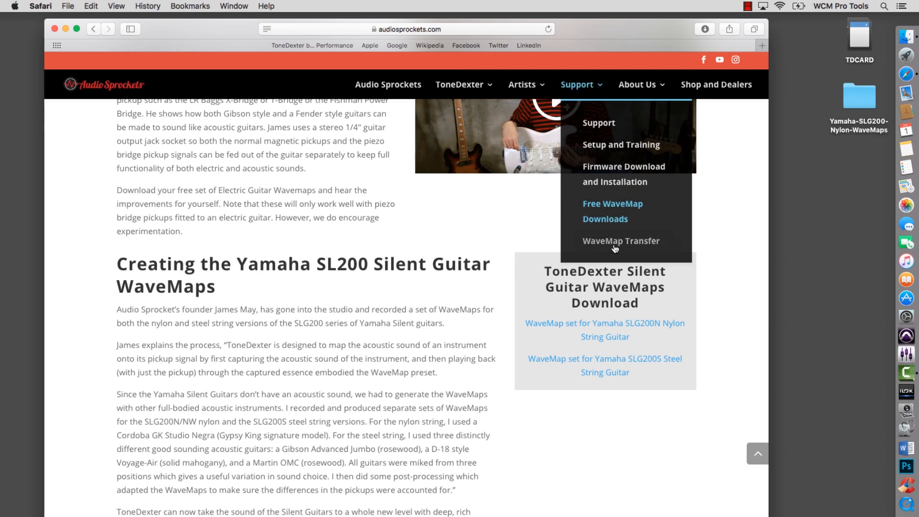
Step: Download the XFR_V102 transfer utility from the WaveMap Transfer page
click(621, 240)
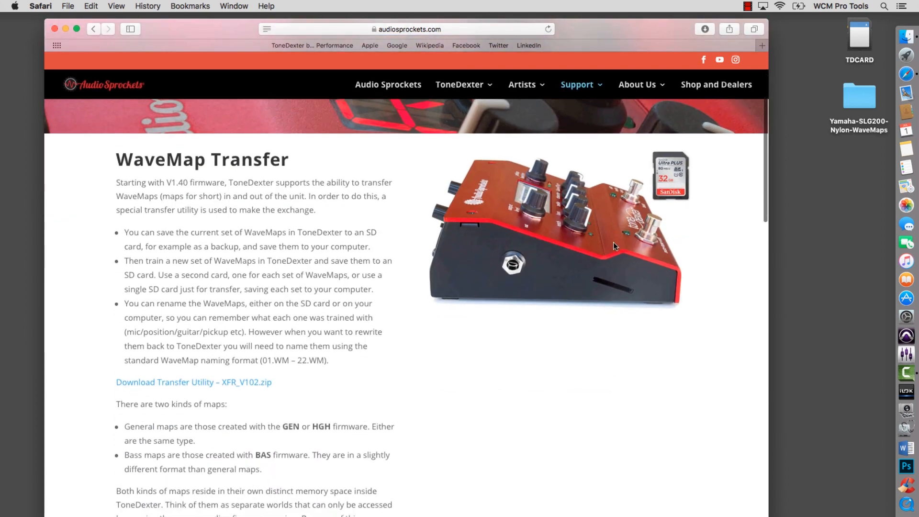
scroll(down, 3)
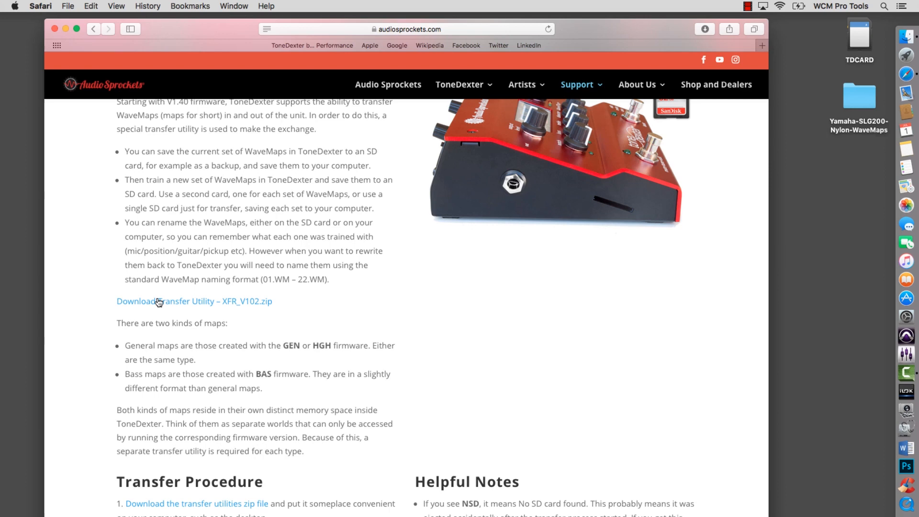
click(194, 300)
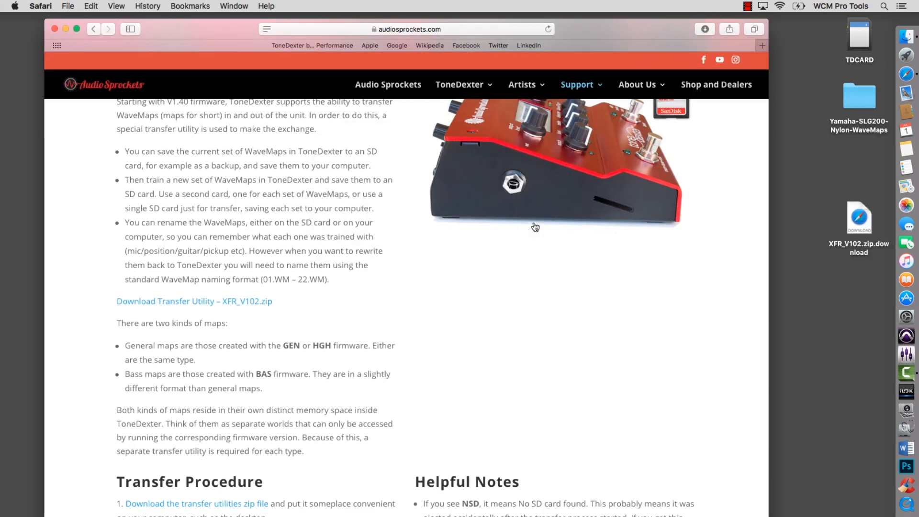
click(577, 84)
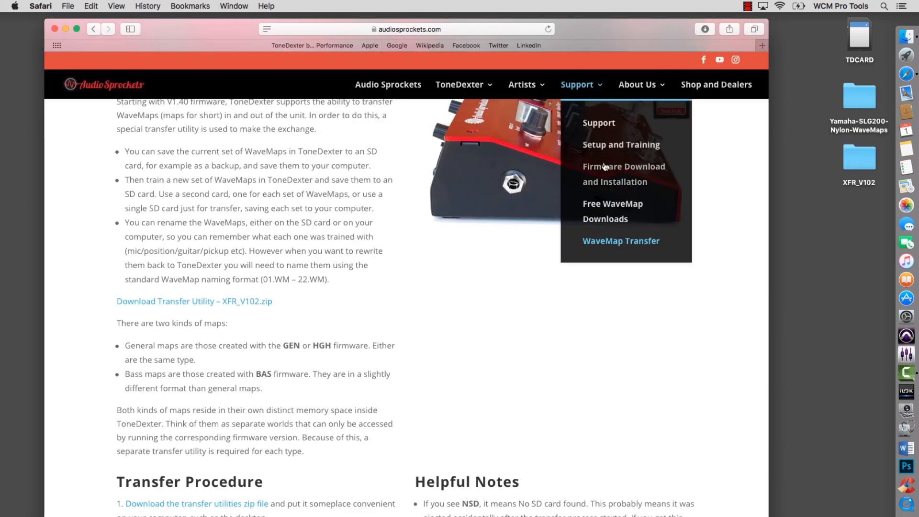
Step: Save the V154GEN firmware zip to the Desktop and close the Safari window
click(624, 173)
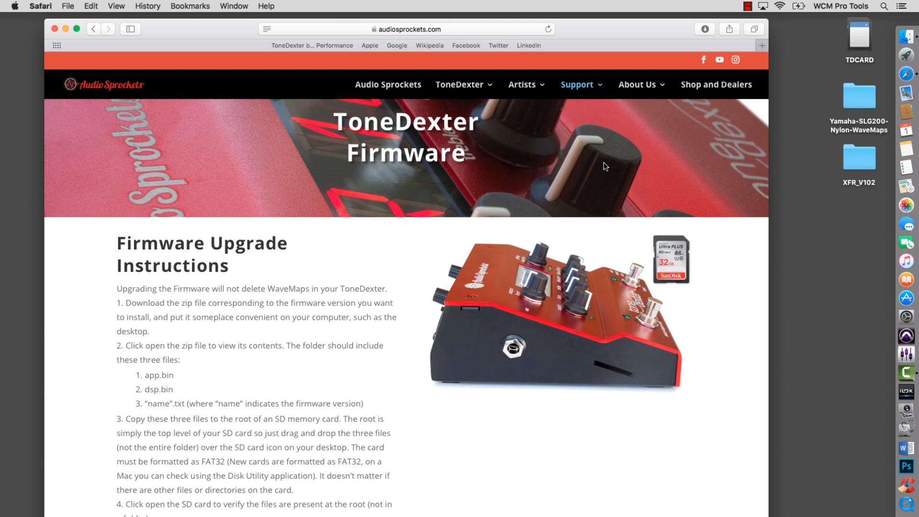
scroll(down, 3)
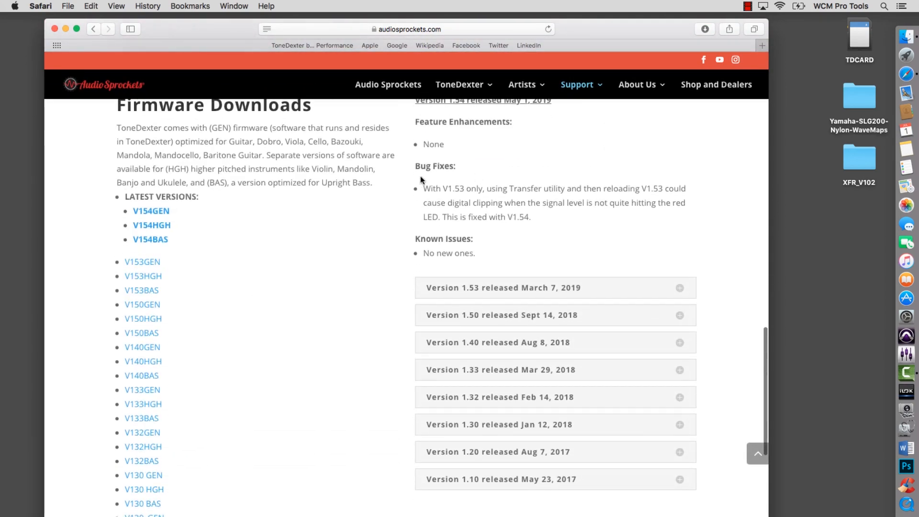
mouse_move(151, 212)
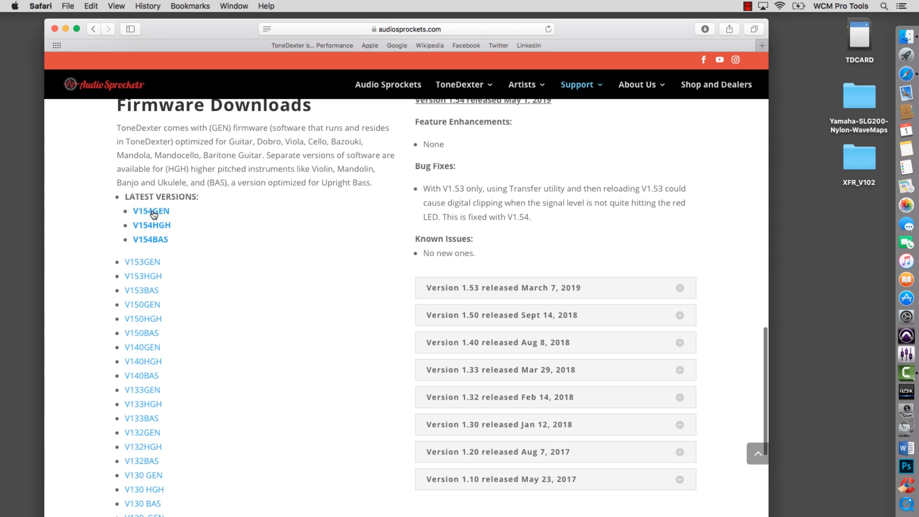
click(151, 211)
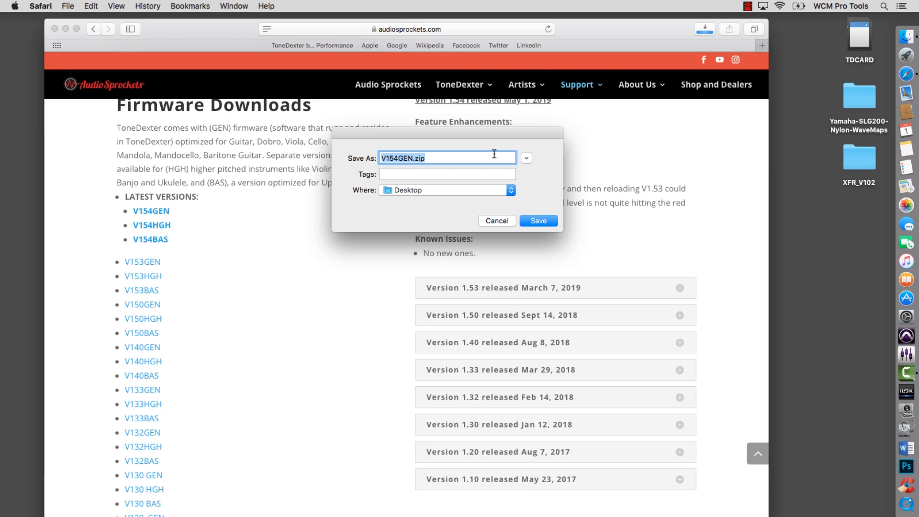
click(537, 221)
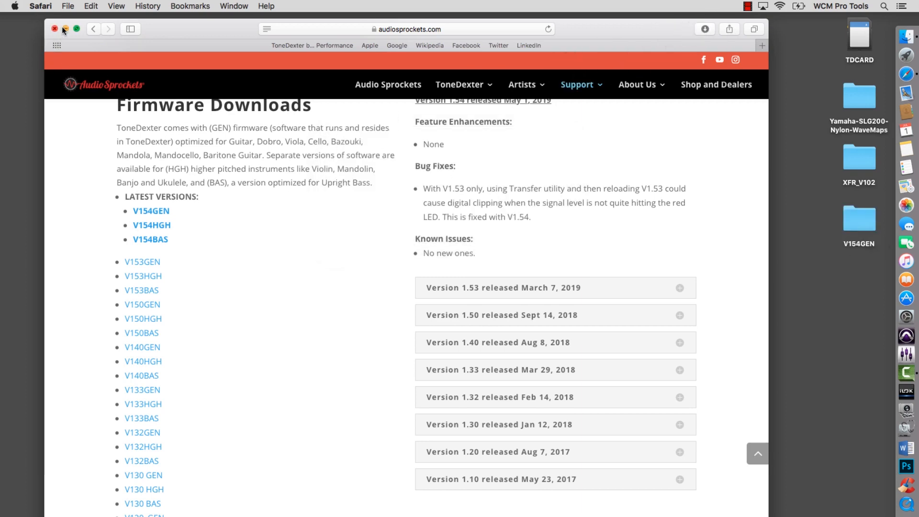
click(55, 29)
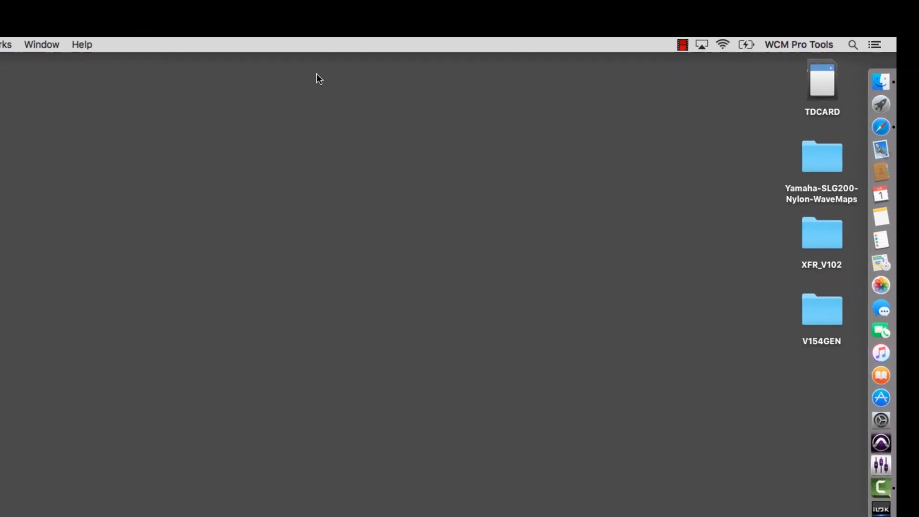
Step: Copy app.bin from XFR_V102 > GEN into the TDCARD window
double_click(821, 80)
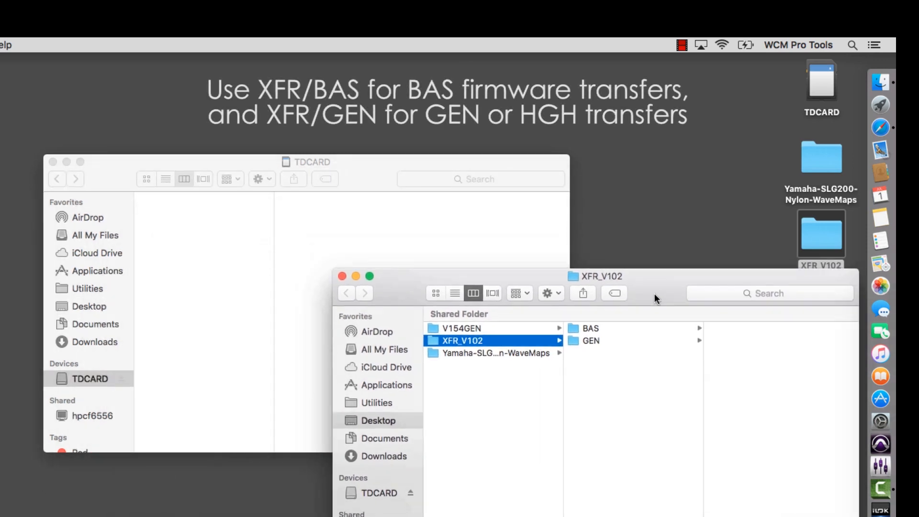
click(593, 340)
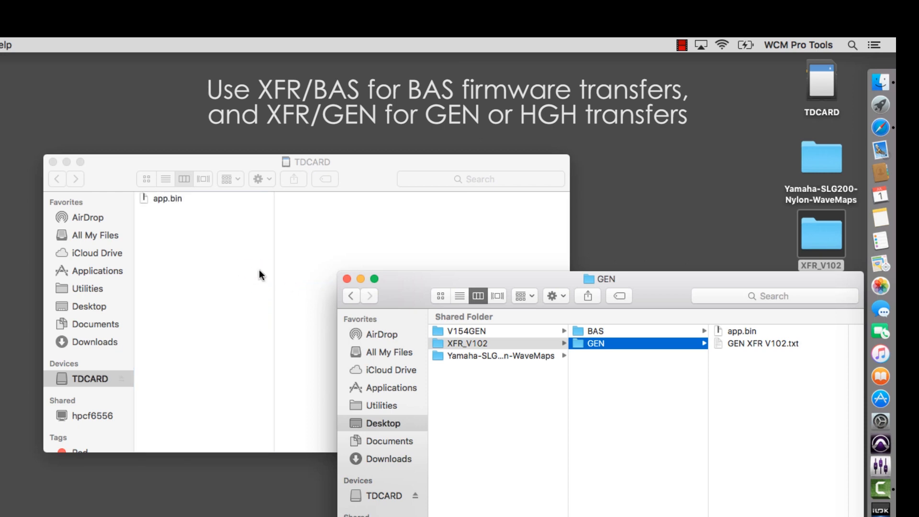
click(498, 356)
text(W)
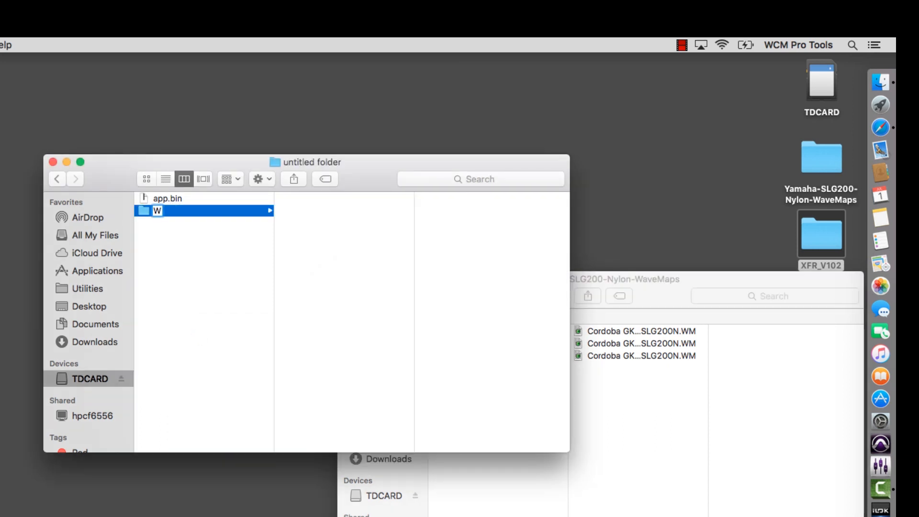
Step: Create a WRITE folder and rename its three Cordoba WaveMaps 01.WM, 02.WM, 03.WM
text(RITE)
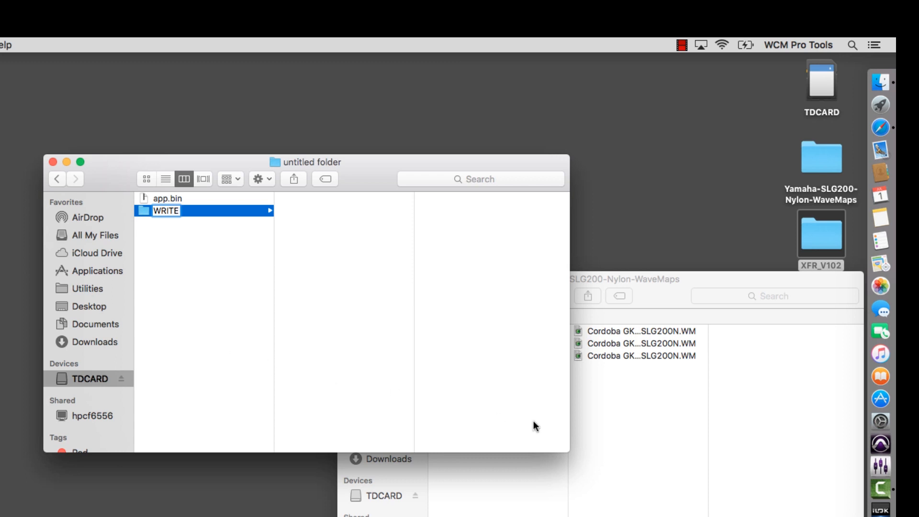
click(639, 331)
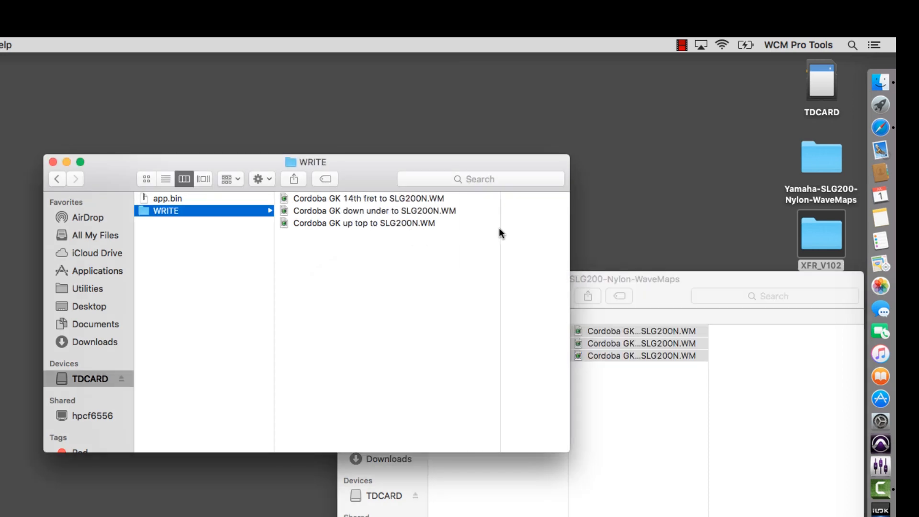
click(332, 198)
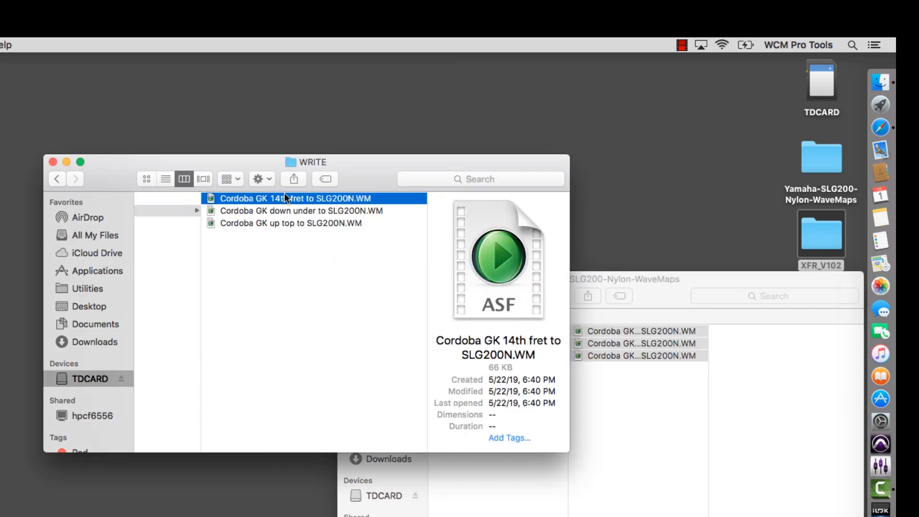
click(296, 210)
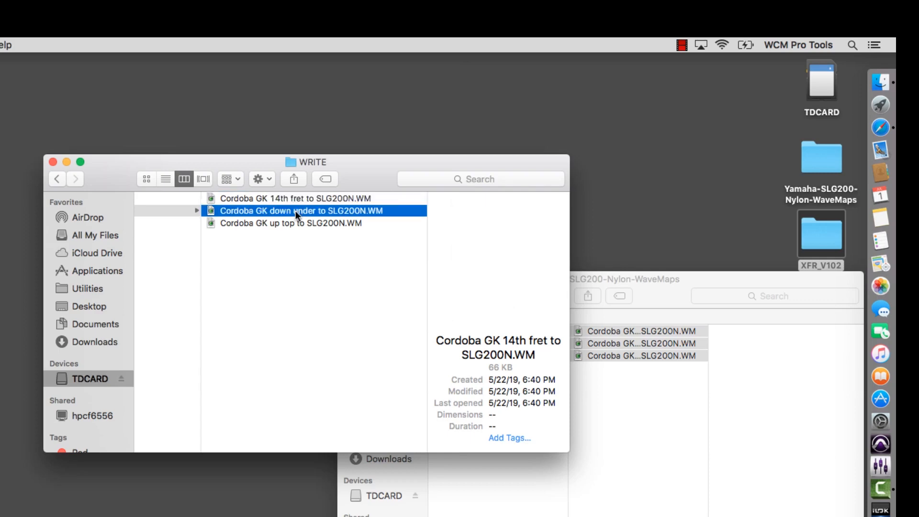
click(300, 211)
text(02)
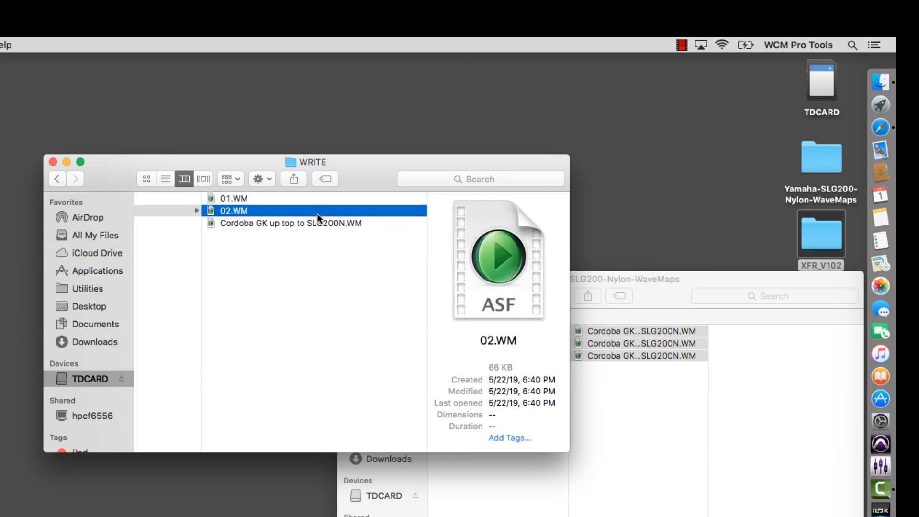
click(284, 223)
text(03)
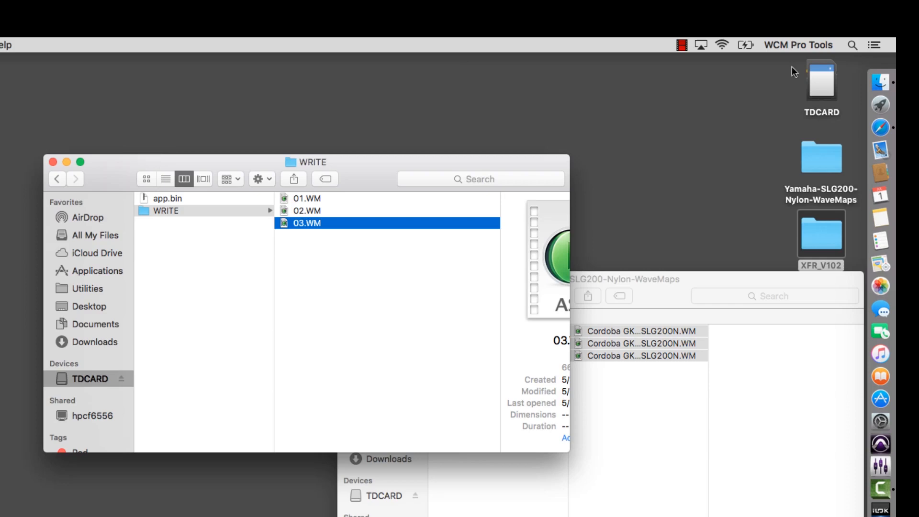
Step: Eject TDCARD from its right-click menu, then reinsert and reopen the card
right_click(822, 80)
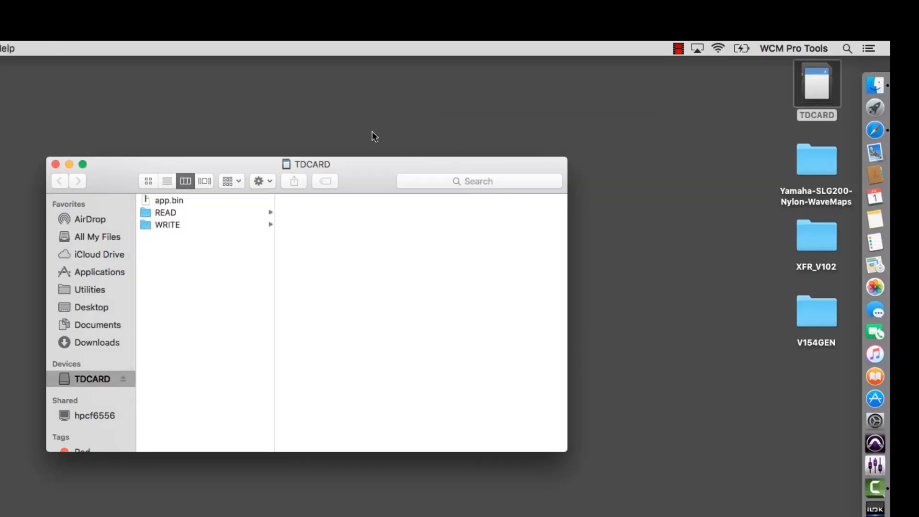
Step: Copy all READ WaveMaps (01.WM–21.WM) into a new desktop folder 'ToneDexter Backup July'
click(166, 212)
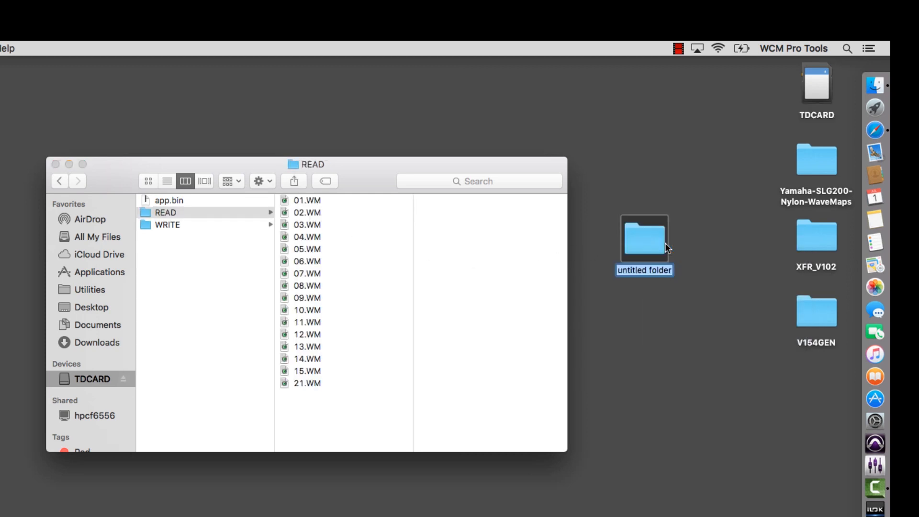
text(ToneDexter Backup July)
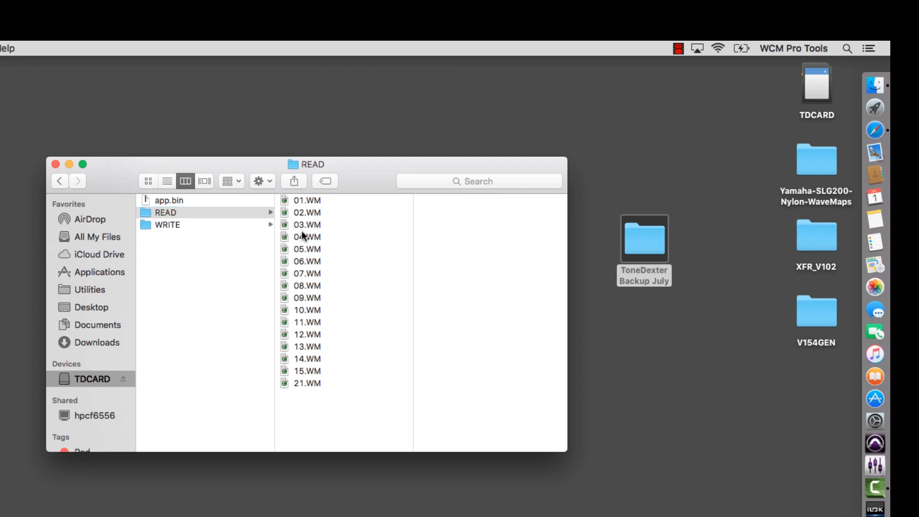
key(cmd+a)
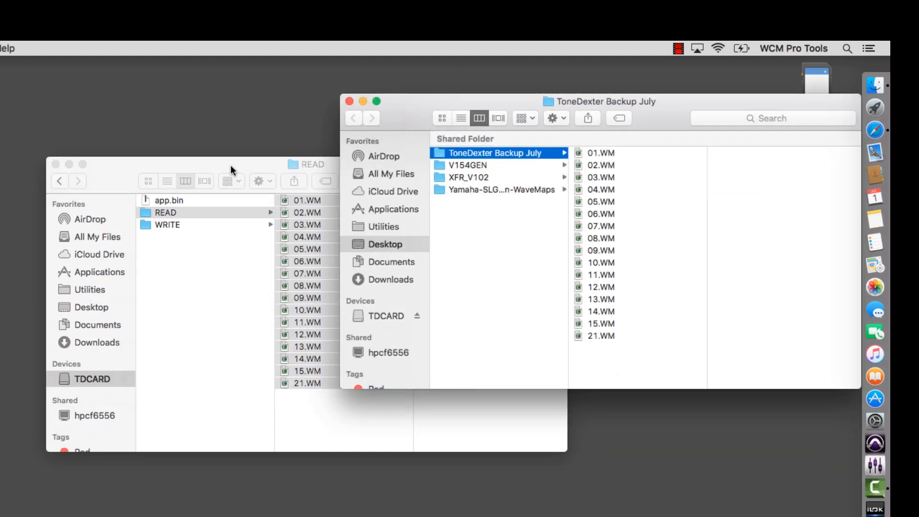
key(cmd+a)
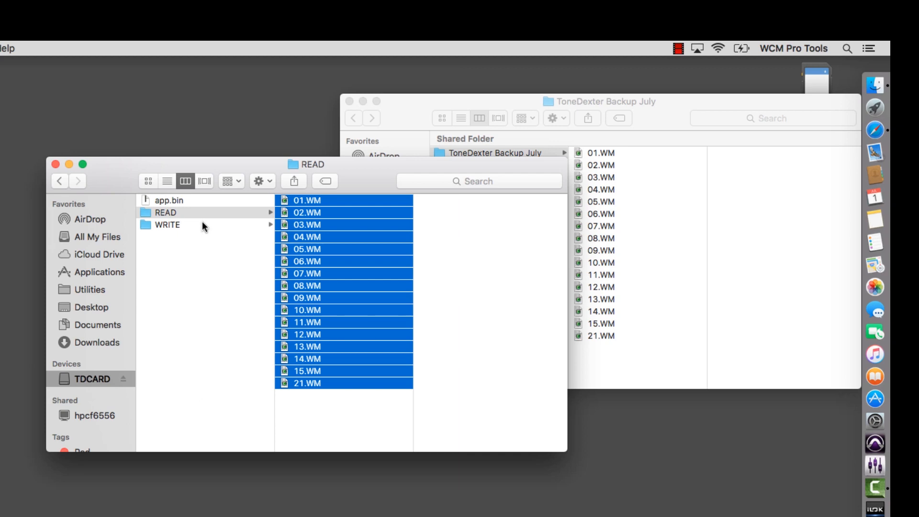
click(167, 225)
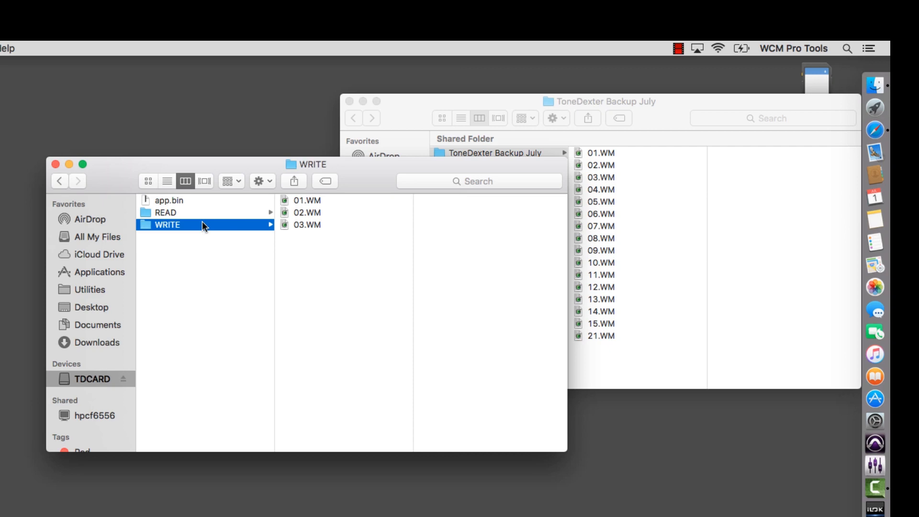
click(165, 212)
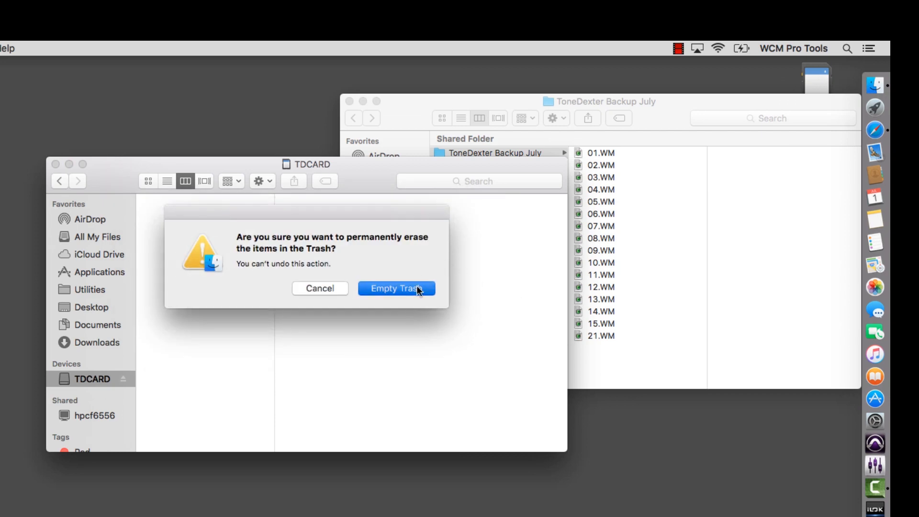
Step: Empty the Trash, copy V154GEN's app.bin onto TDCARD, and close the backup folder window
click(396, 288)
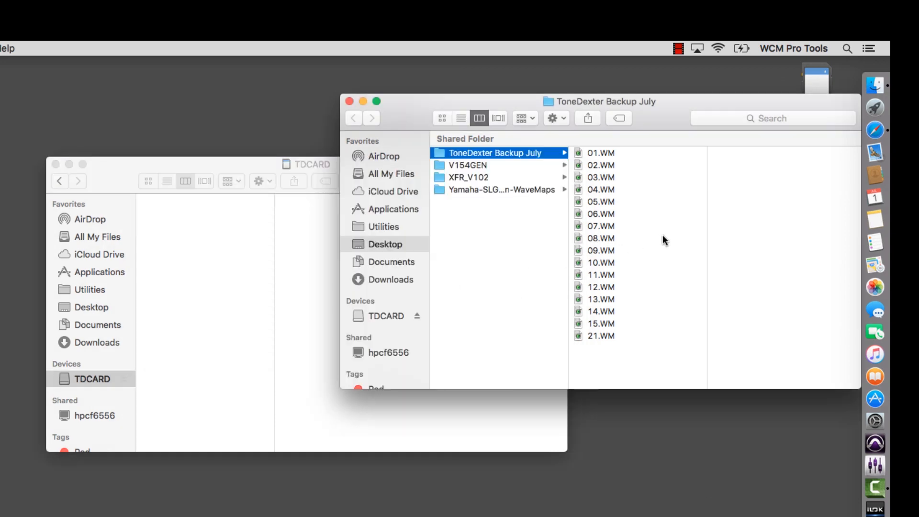
mouse_move(490, 165)
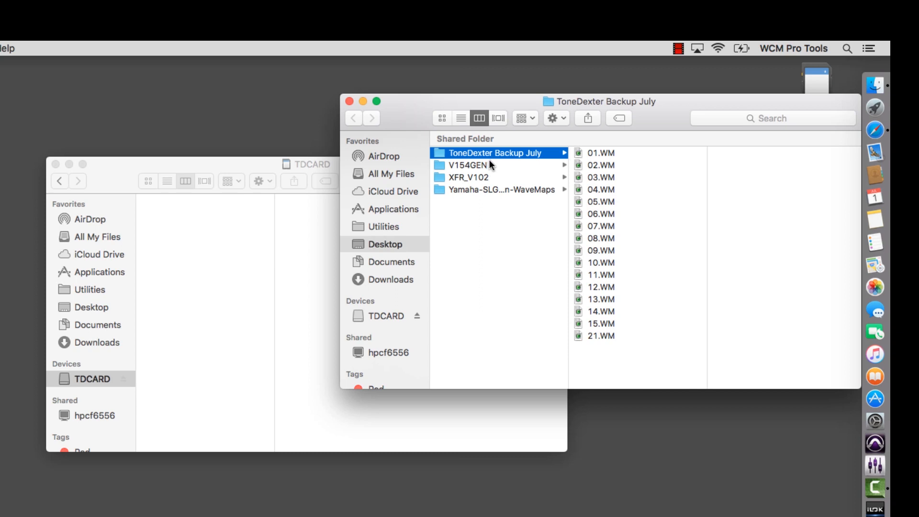
click(467, 165)
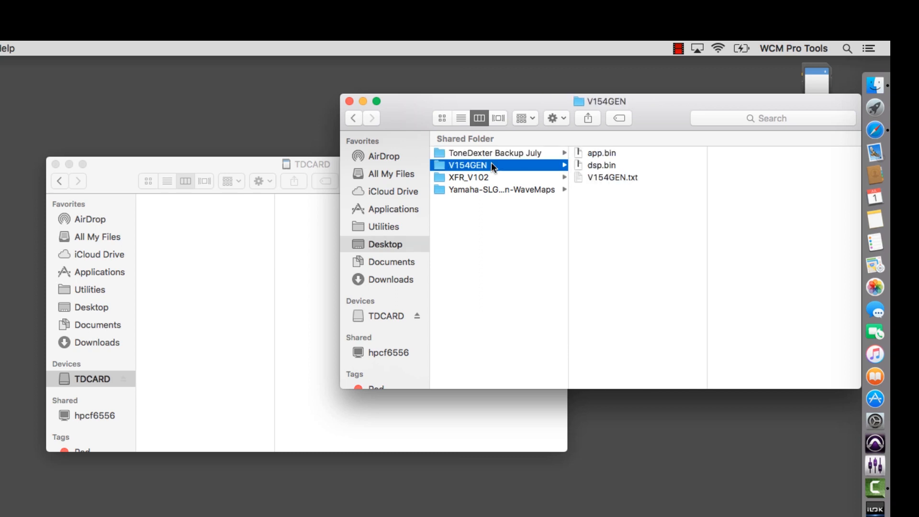
mouse_move(580, 157)
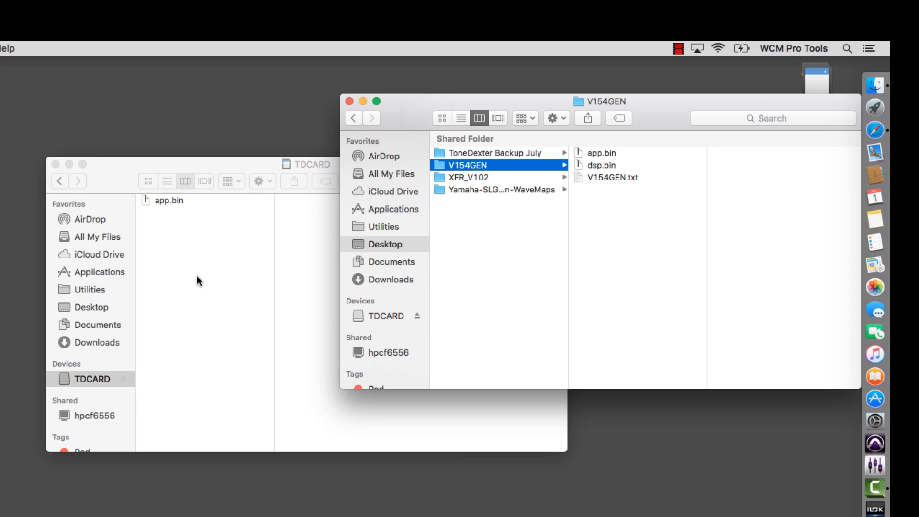
mouse_move(342, 92)
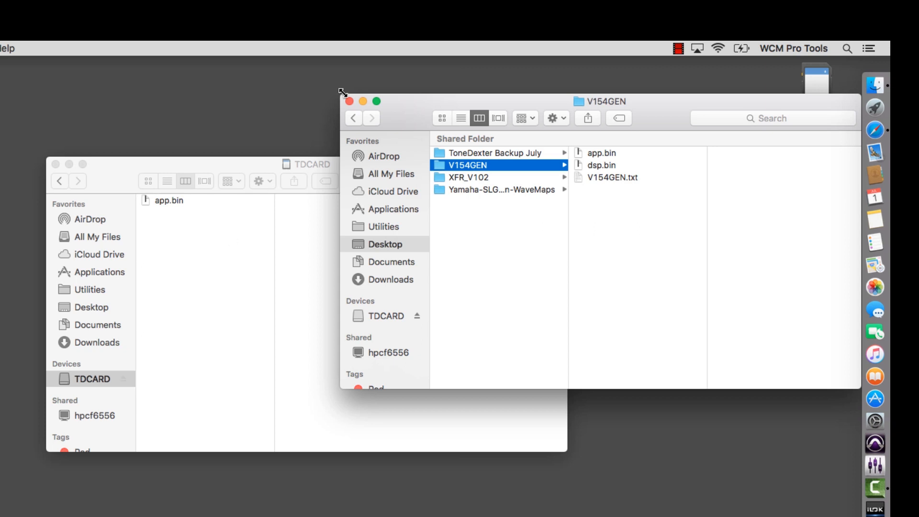
click(350, 101)
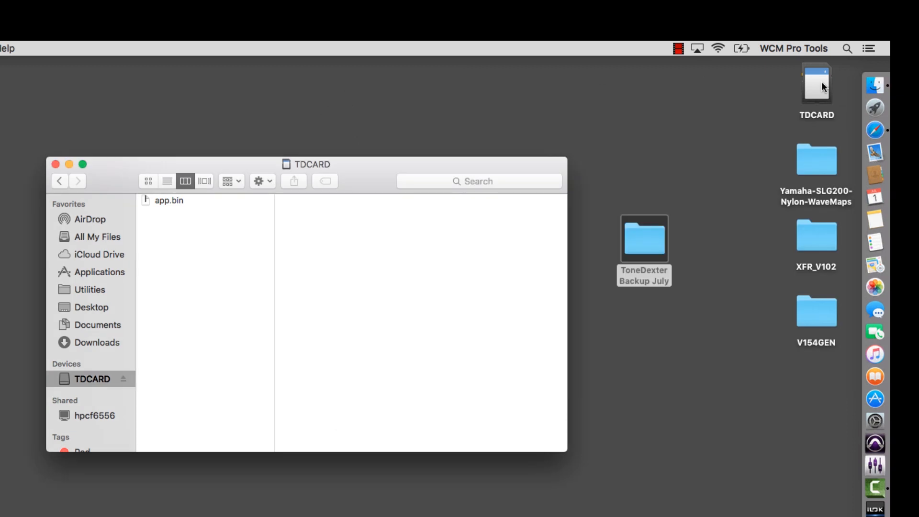